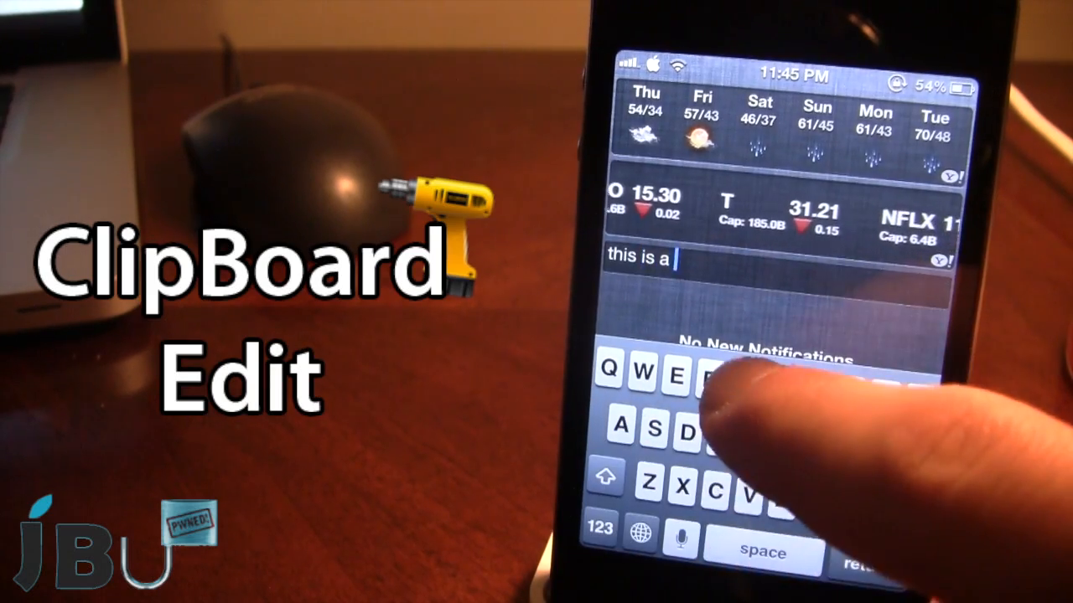
Step: Complete the widget field to read "this is a test" and switch to Notes
{"action": "type", "text": "test"}
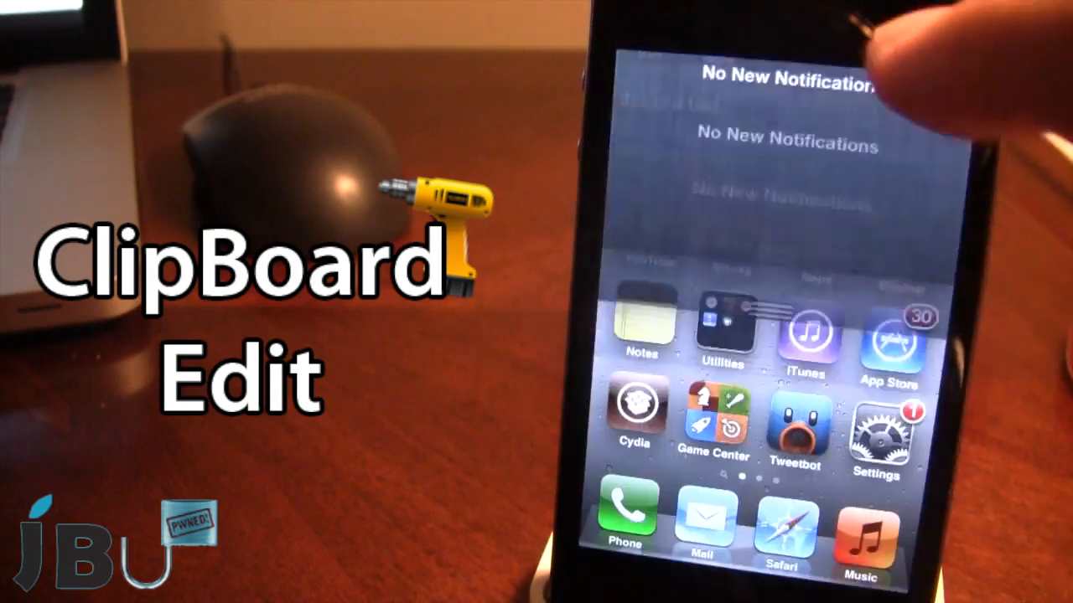
{"action": "left_click", "coordinate": [644, 336]}
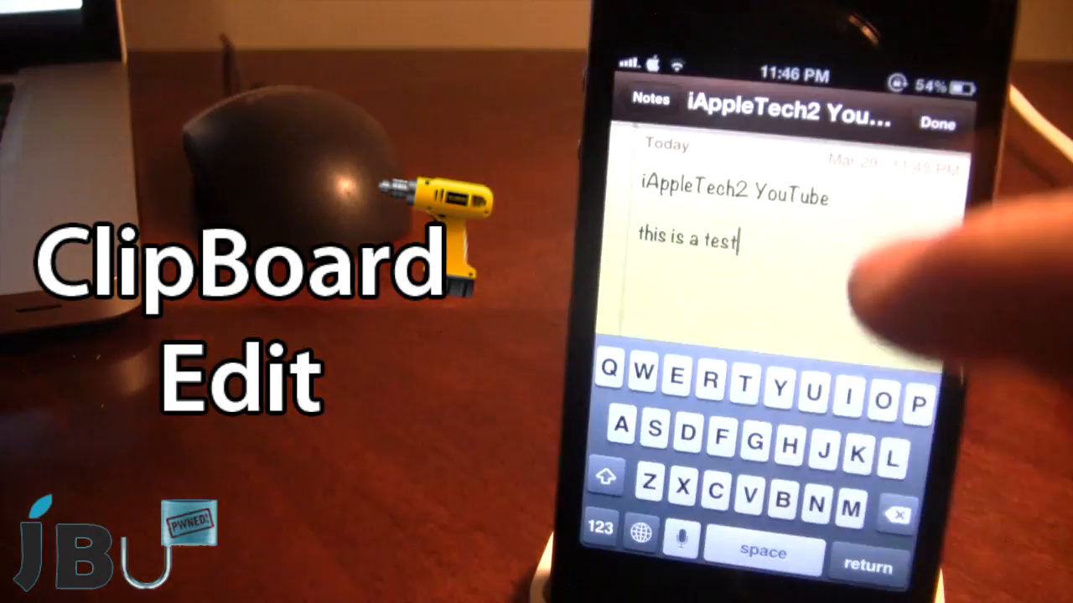
Step: Start a new line beneath the pasted phrase and write "iy outub"
{"action": "key", "text": "return"}
{"action": "type", "text": "H"}
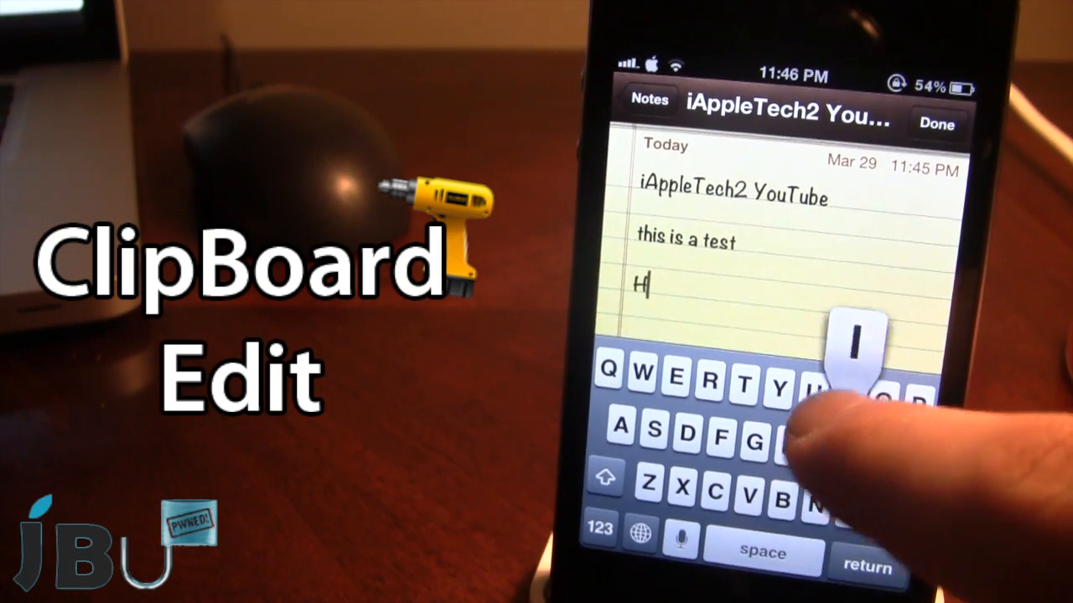
{"action": "type", "text": "iy"}
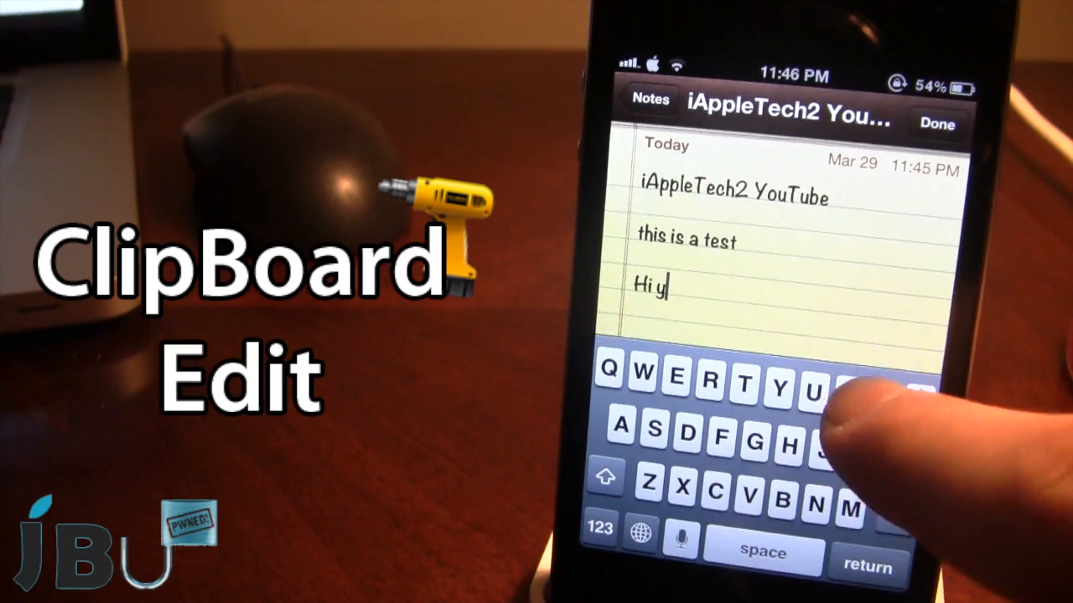
{"action": "type", "text": "outub"}
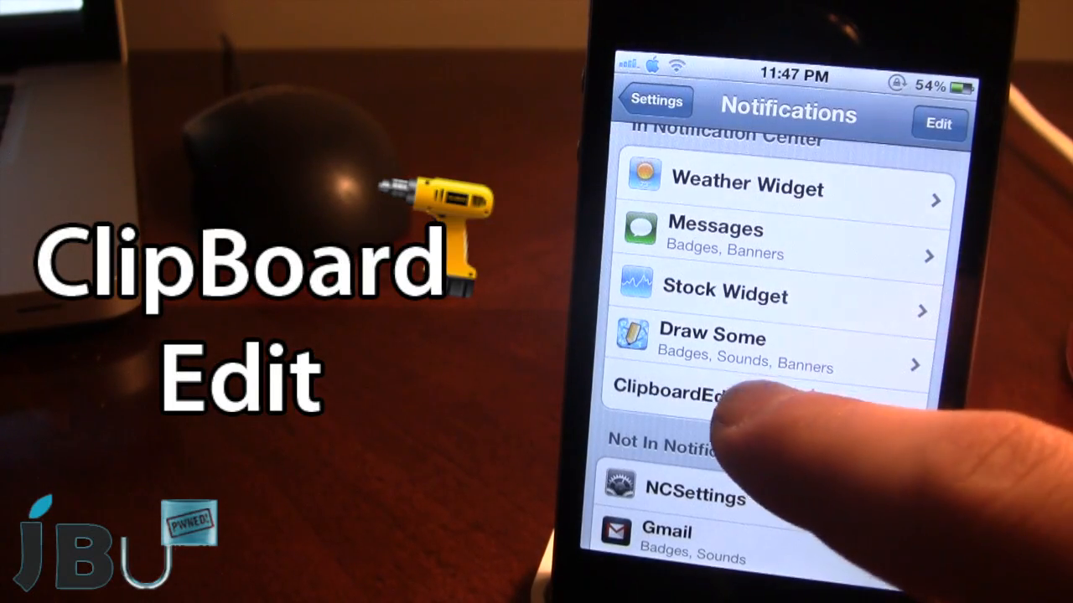
Step: Show ClipboardEdit in the Notification Center widget list and its Cydia details, version 1.0.0-1
{"action": "left_click", "coordinate": [712, 395]}
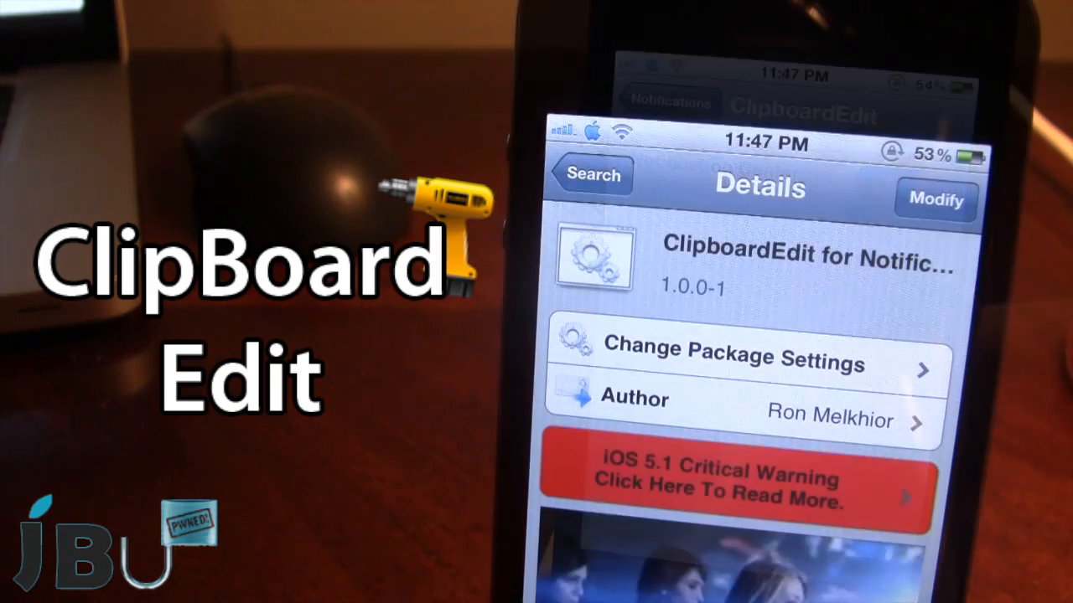